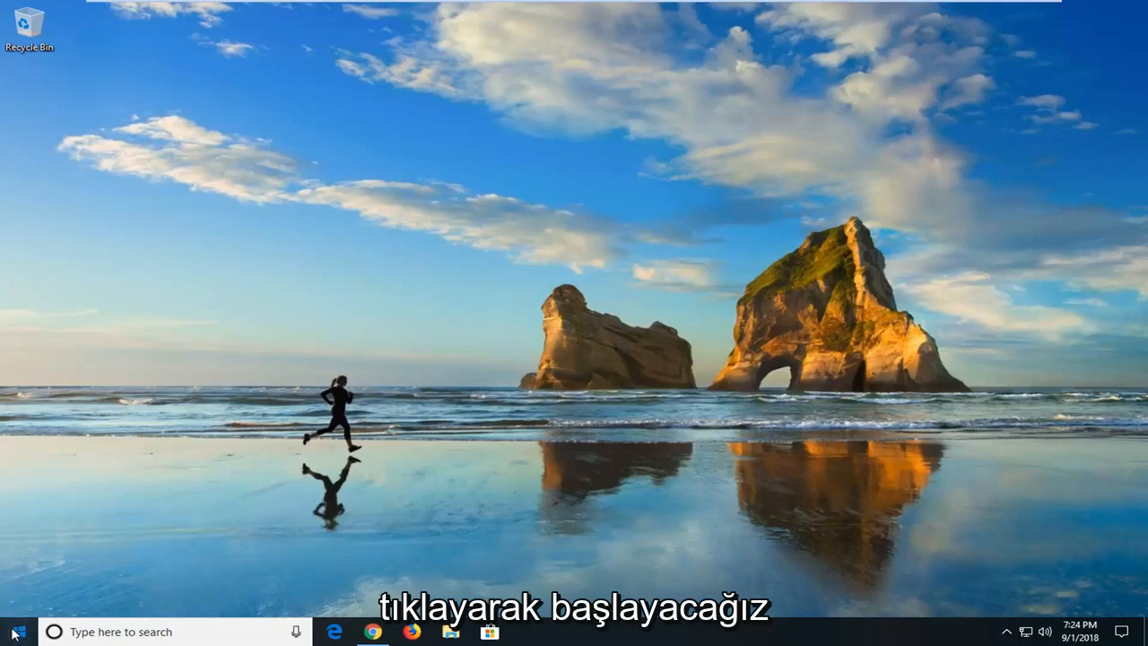
# Search the Start menu for 'cmd' so Command Prompt appears as best match
pyautogui.click(15, 631)
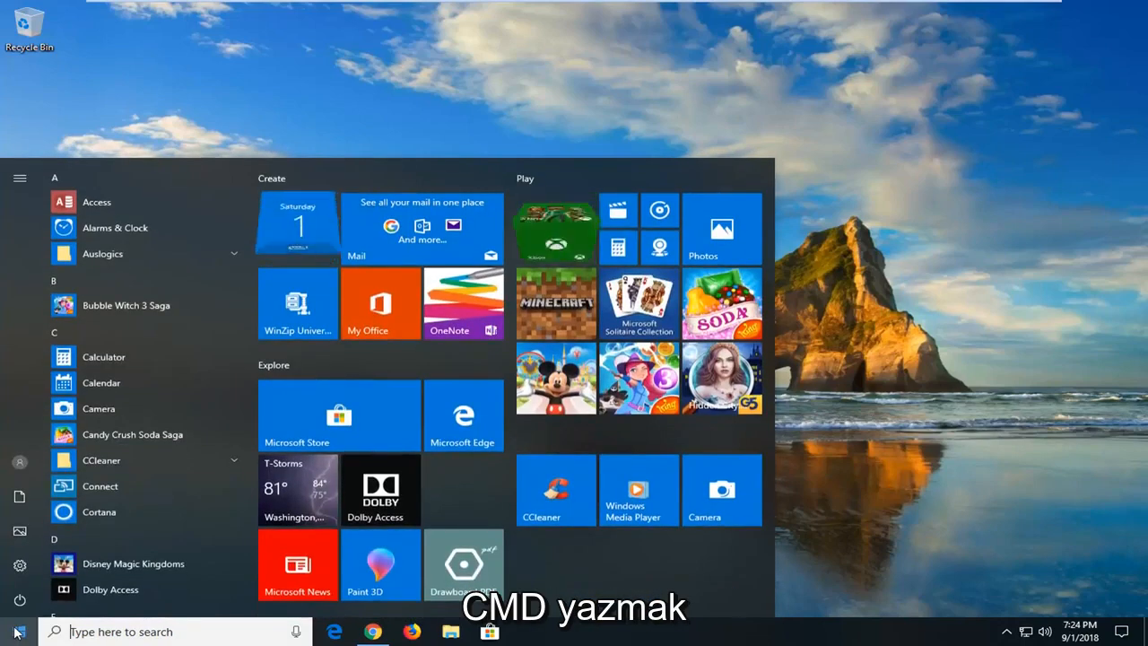
pyautogui.write('cmd')
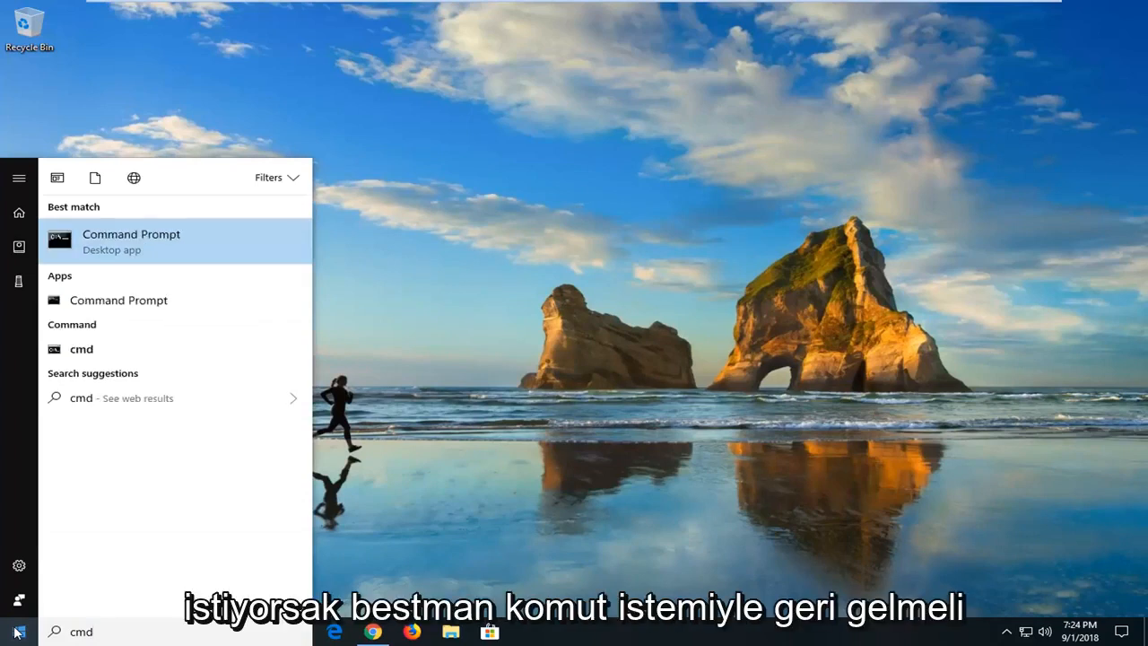
# Run Command Prompt as administrator and approve the User Account Control prompt
pyautogui.rightClick(131, 240)
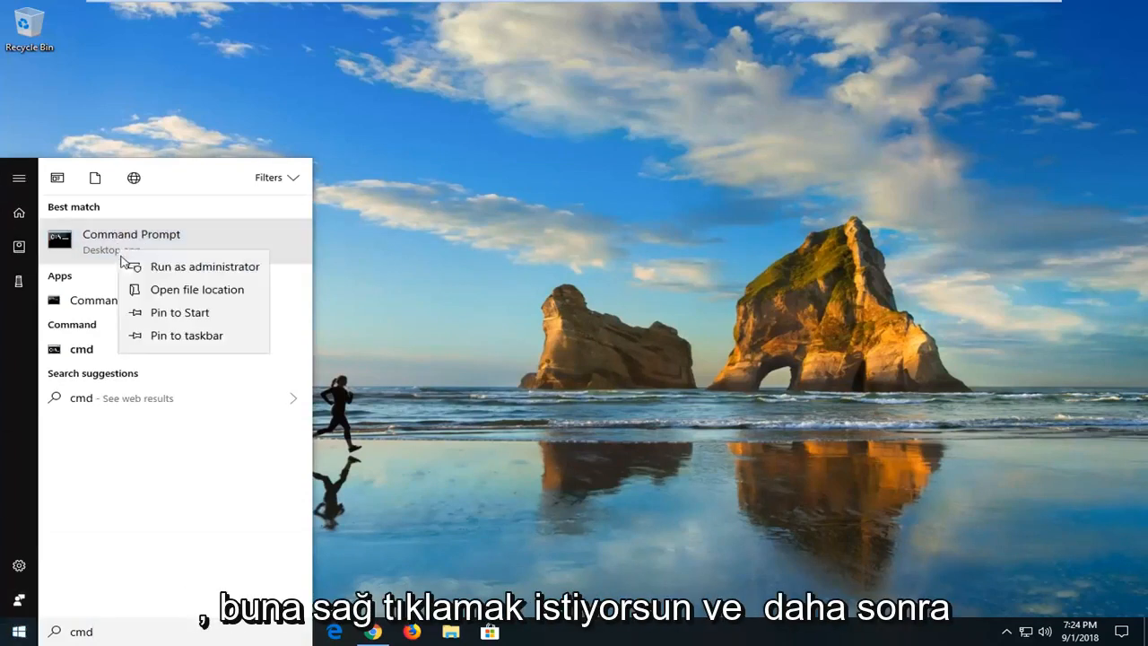
pyautogui.click(205, 266)
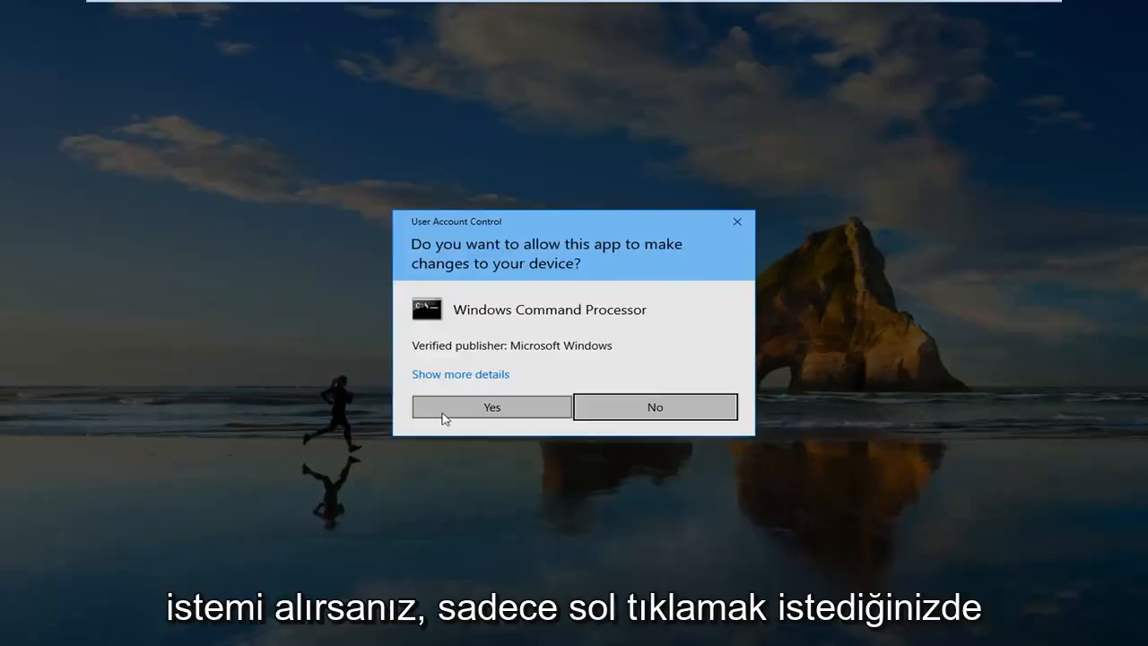
pyautogui.click(491, 405)
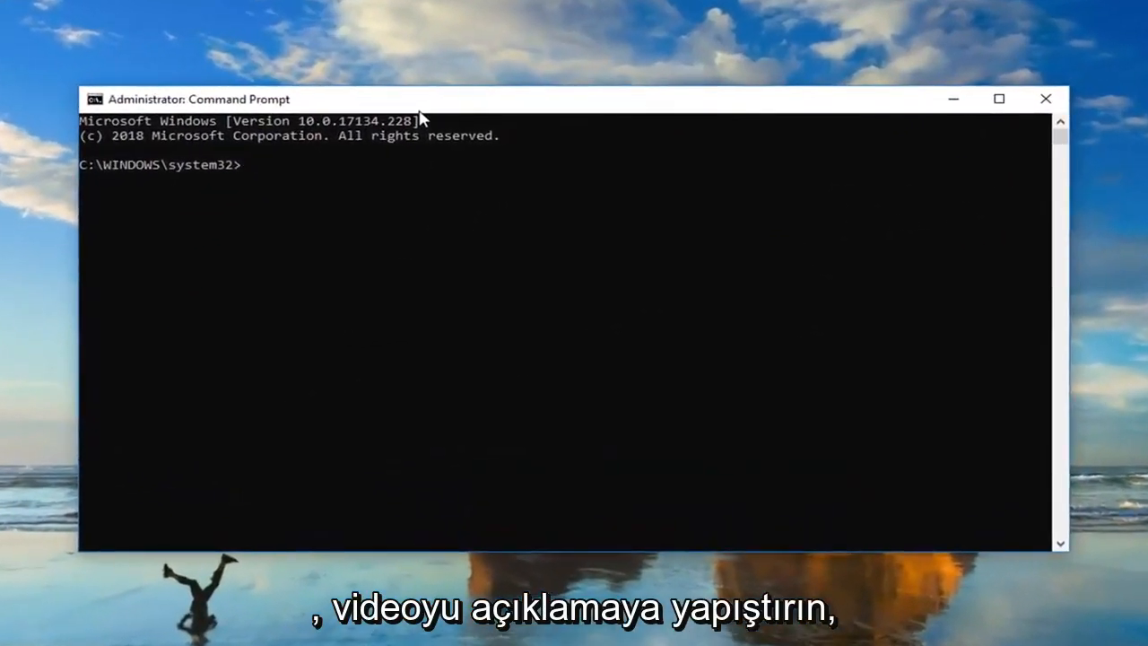
pyautogui.moveTo(556, 115)
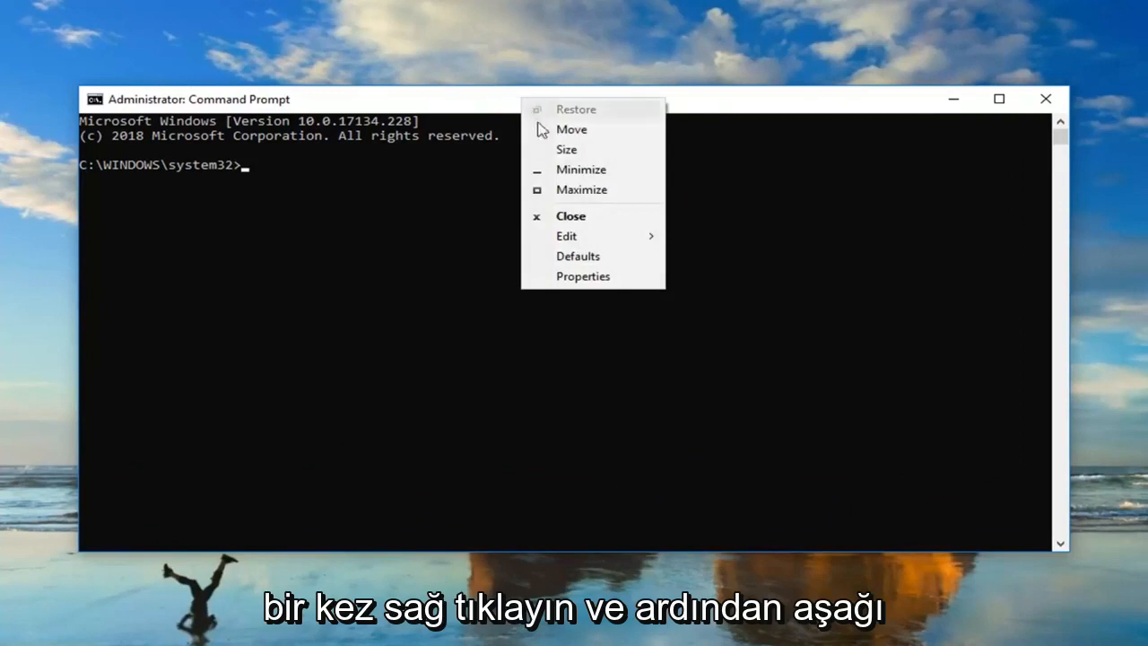
# Paste and run 'netsh wlan set hostednetwork mode=allow', then close Command Prompt
pyautogui.click(567, 237)
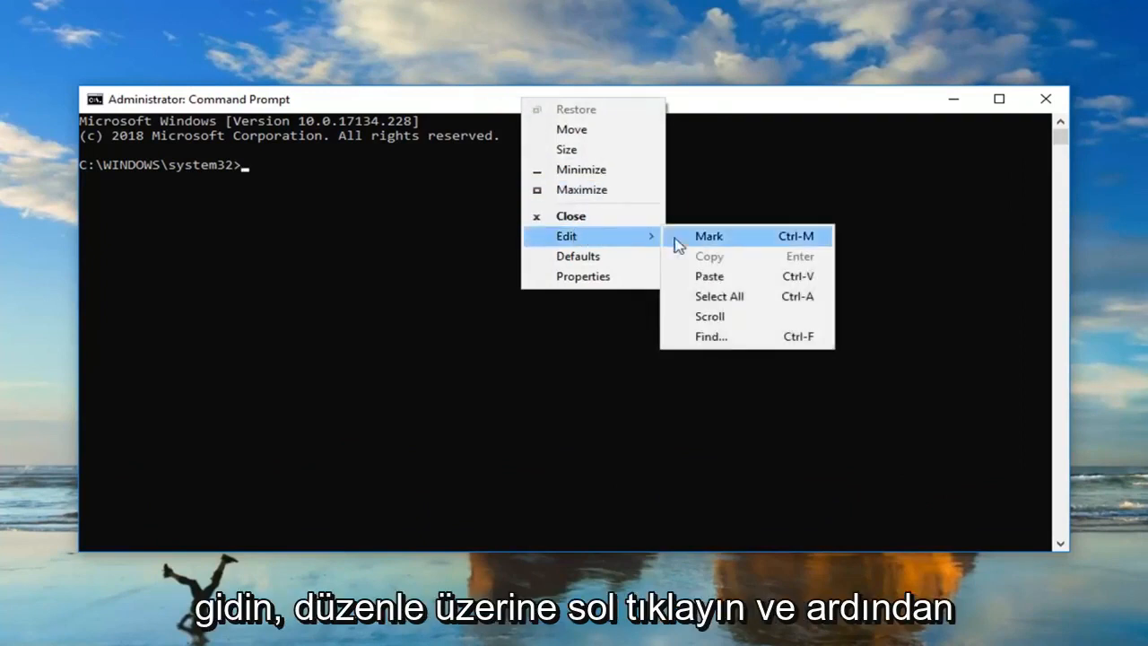
pyautogui.click(711, 276)
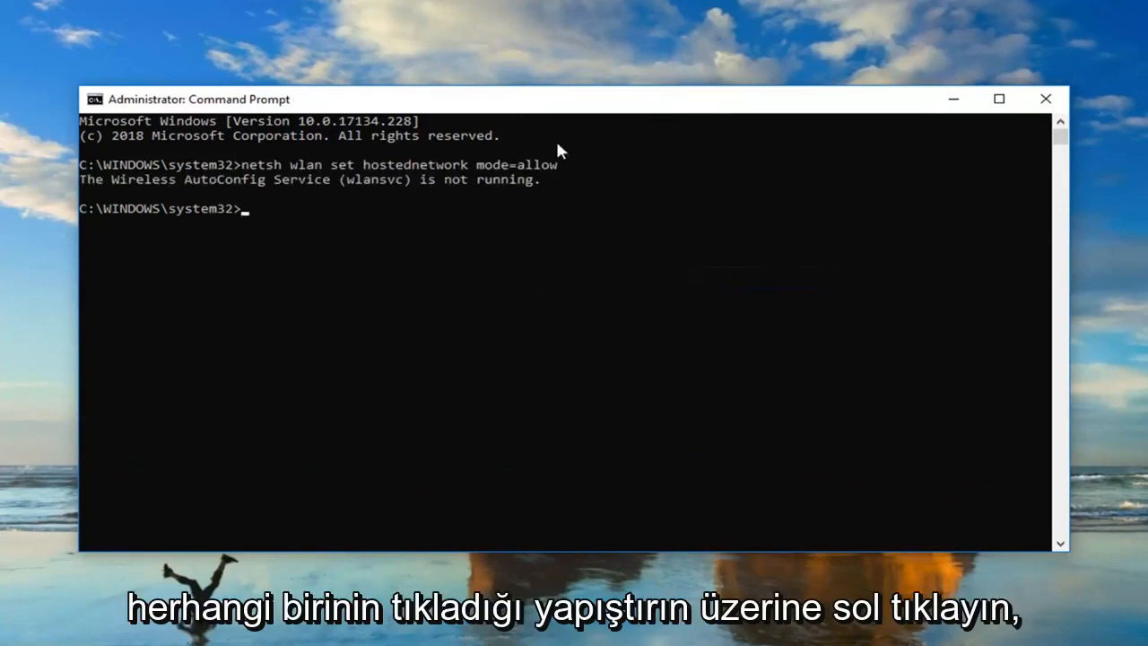
pyautogui.press('Enter')
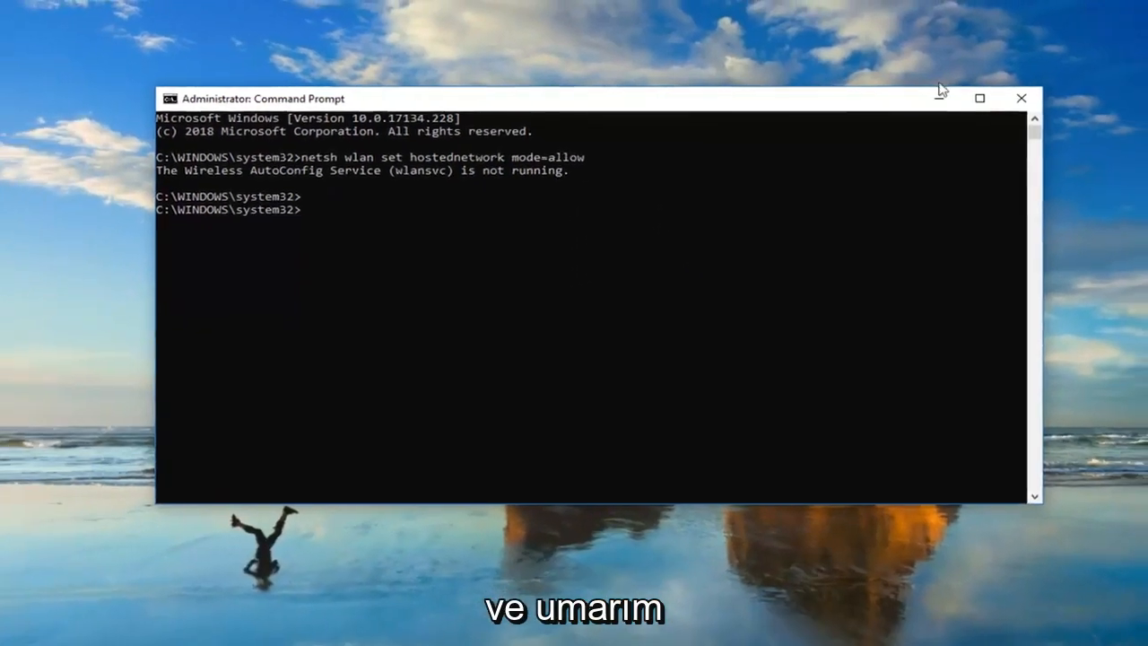
pyautogui.click(1020, 97)
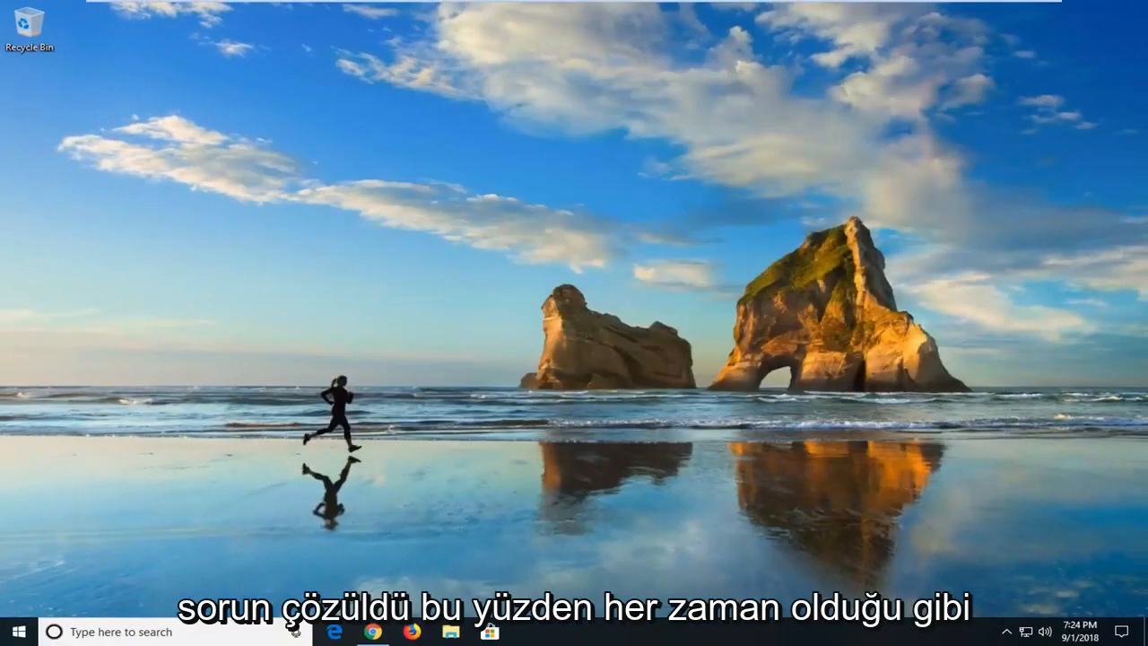